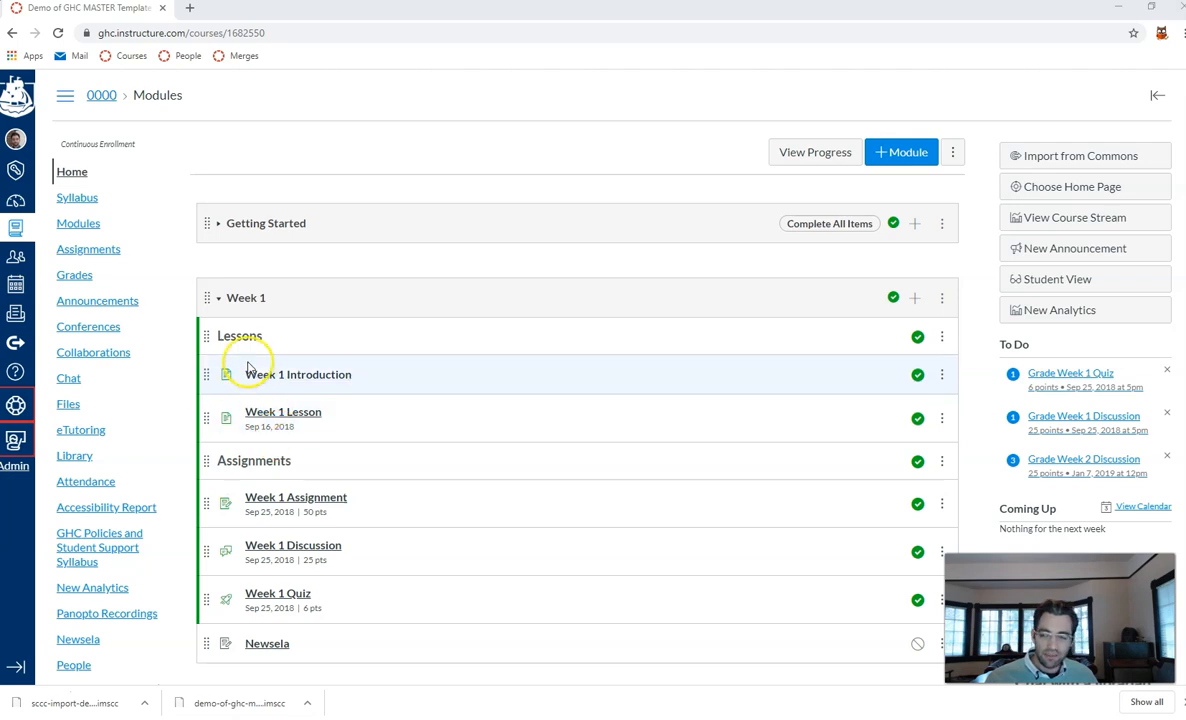
mouse_move(225, 290)
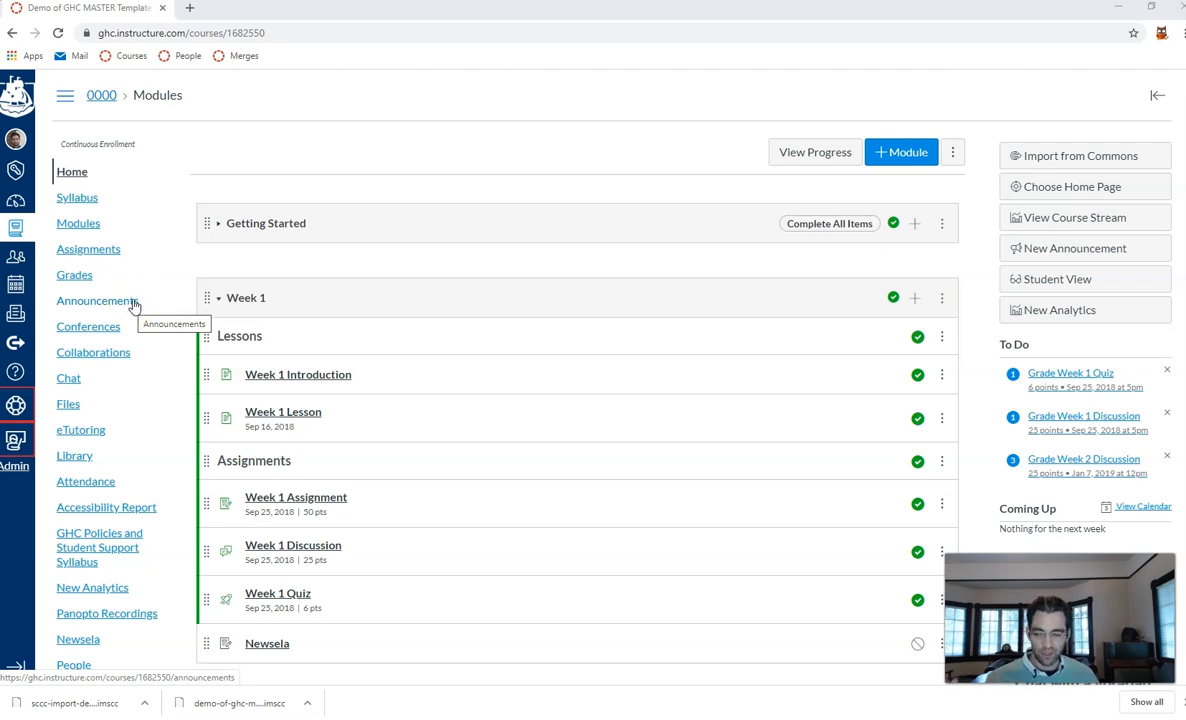
mouse_move(184, 338)
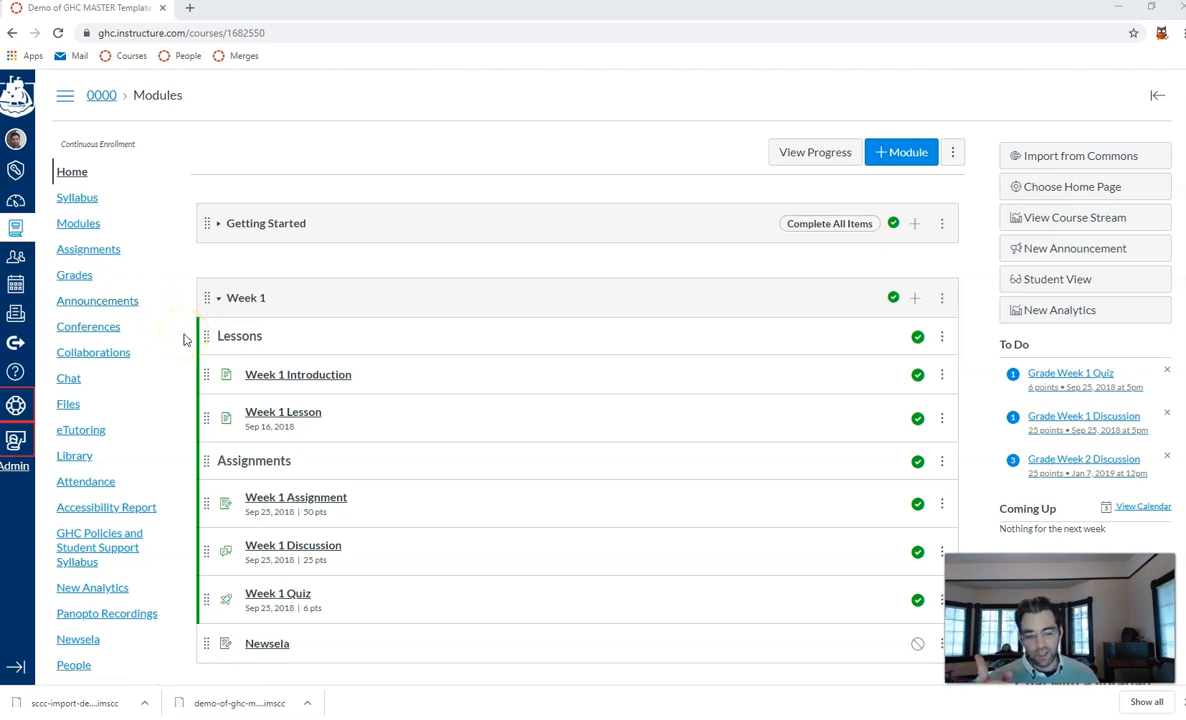
- Open the course Settings page from the course navigation
scroll(down, 3)
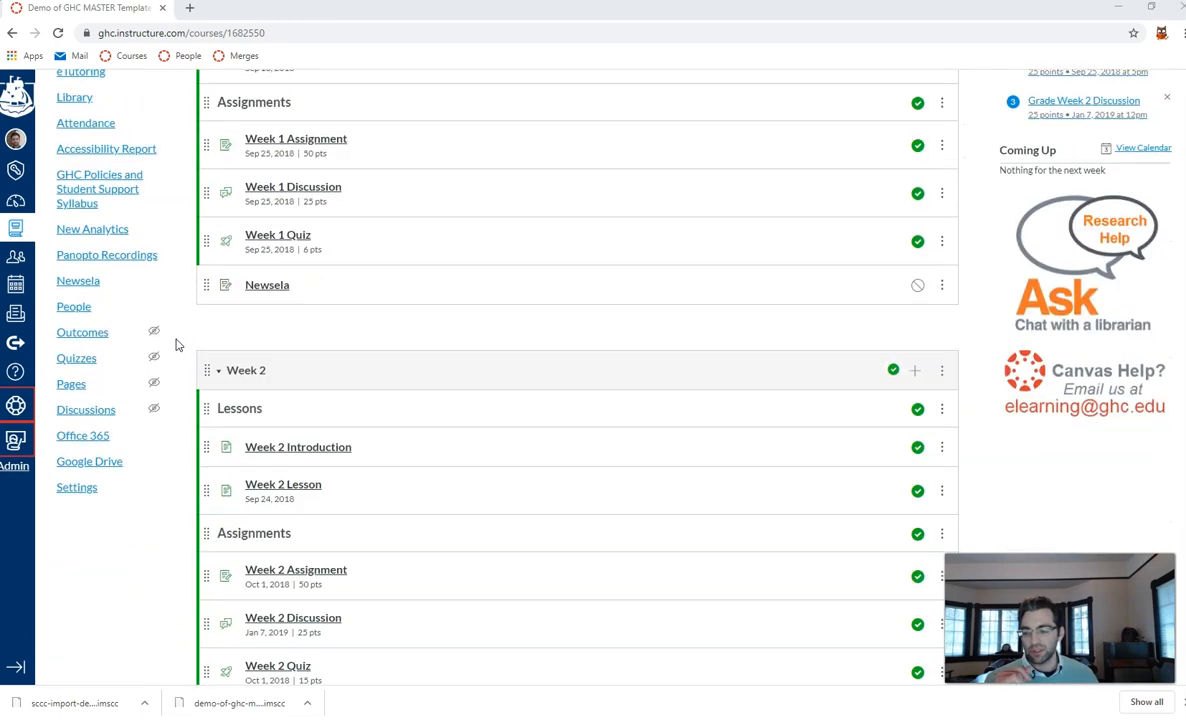
scroll(up, 3)
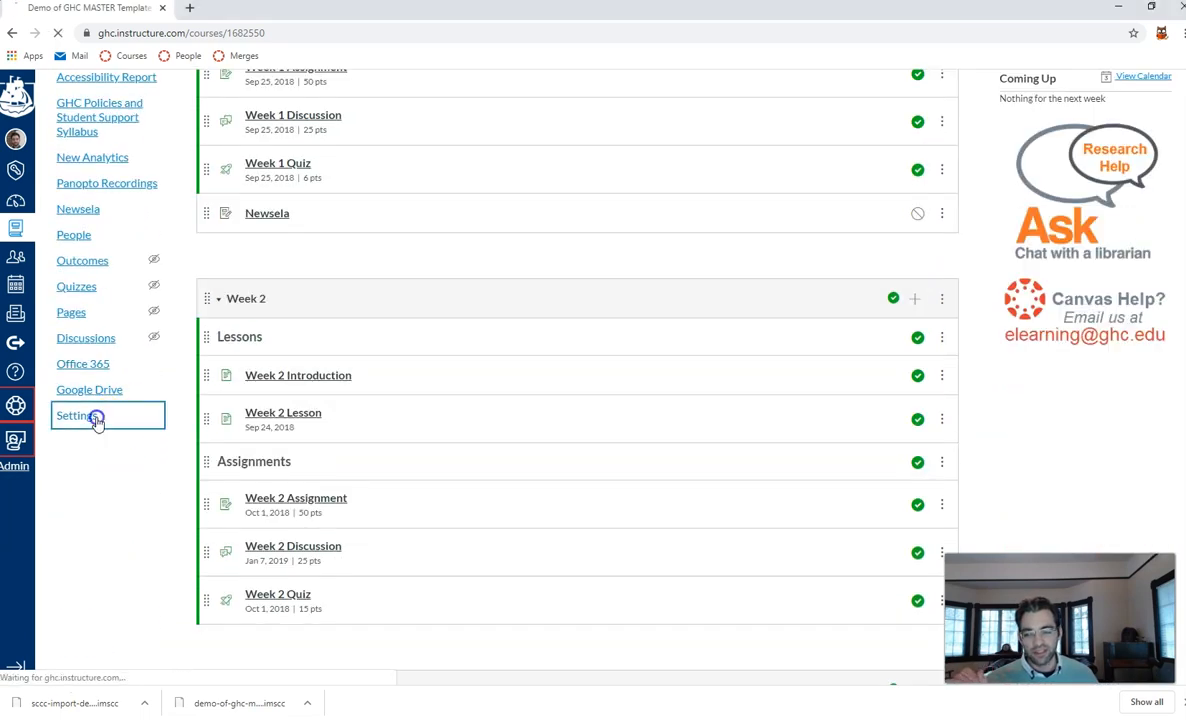
click(77, 415)
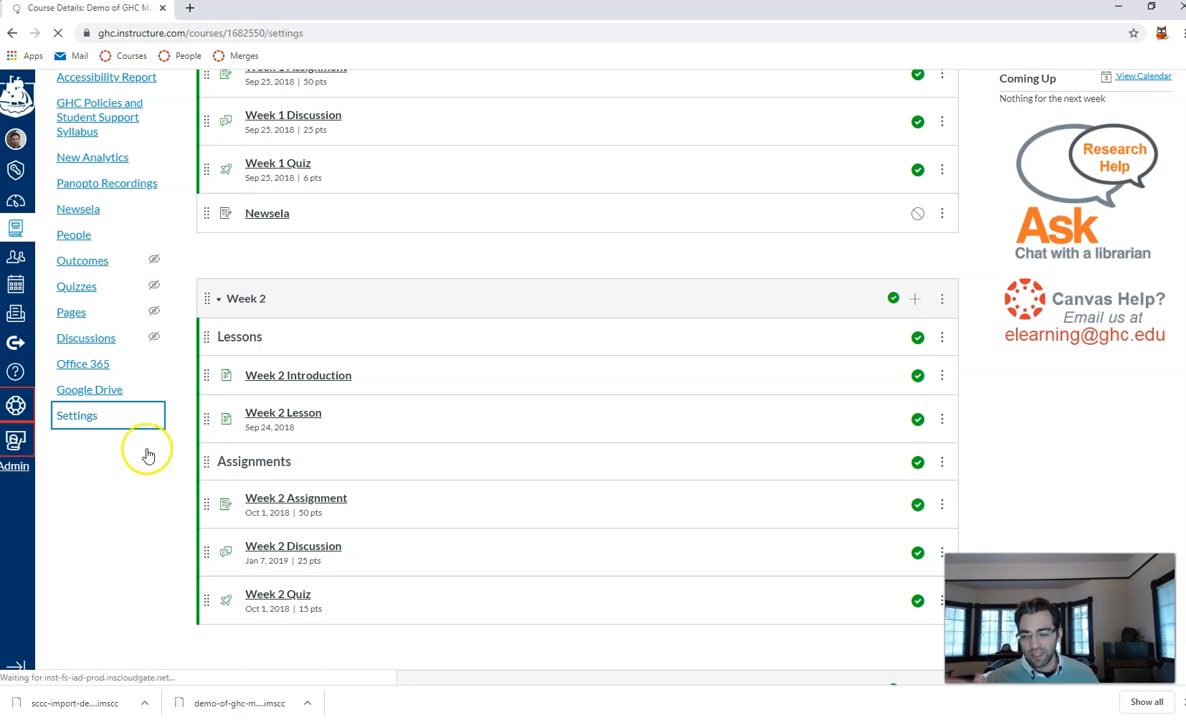
- Expand 'more options' under the Description box in Course Details
click(77, 415)
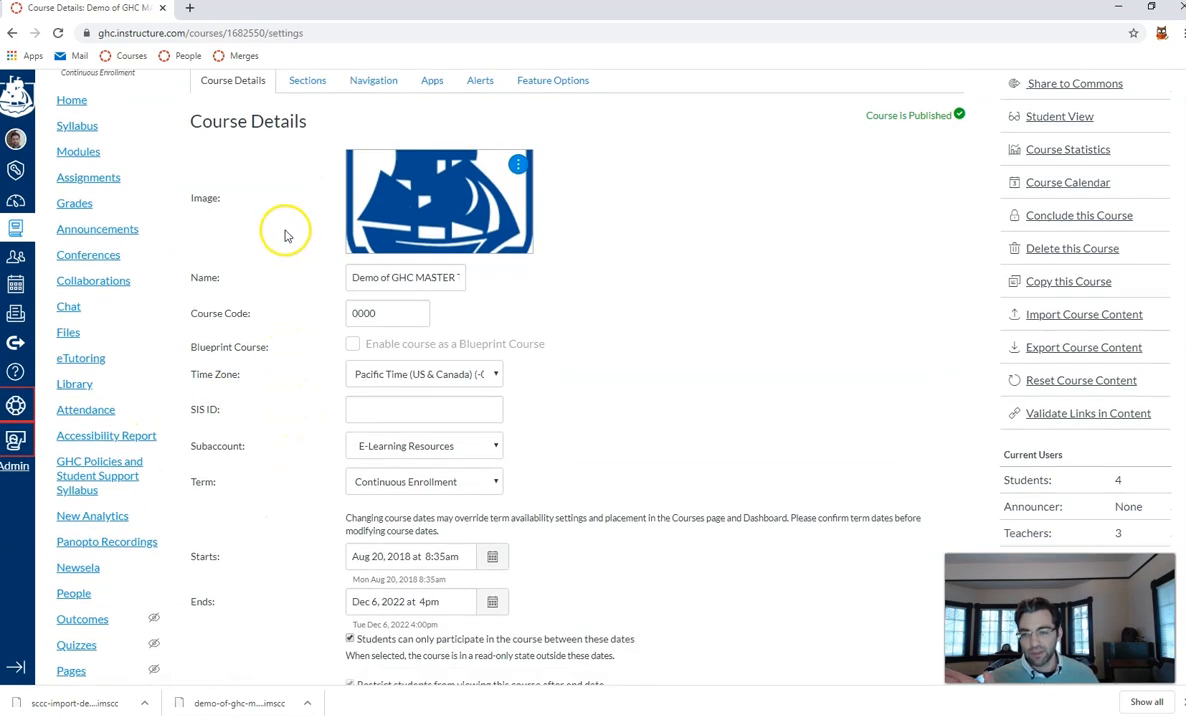
scroll(down, 3)
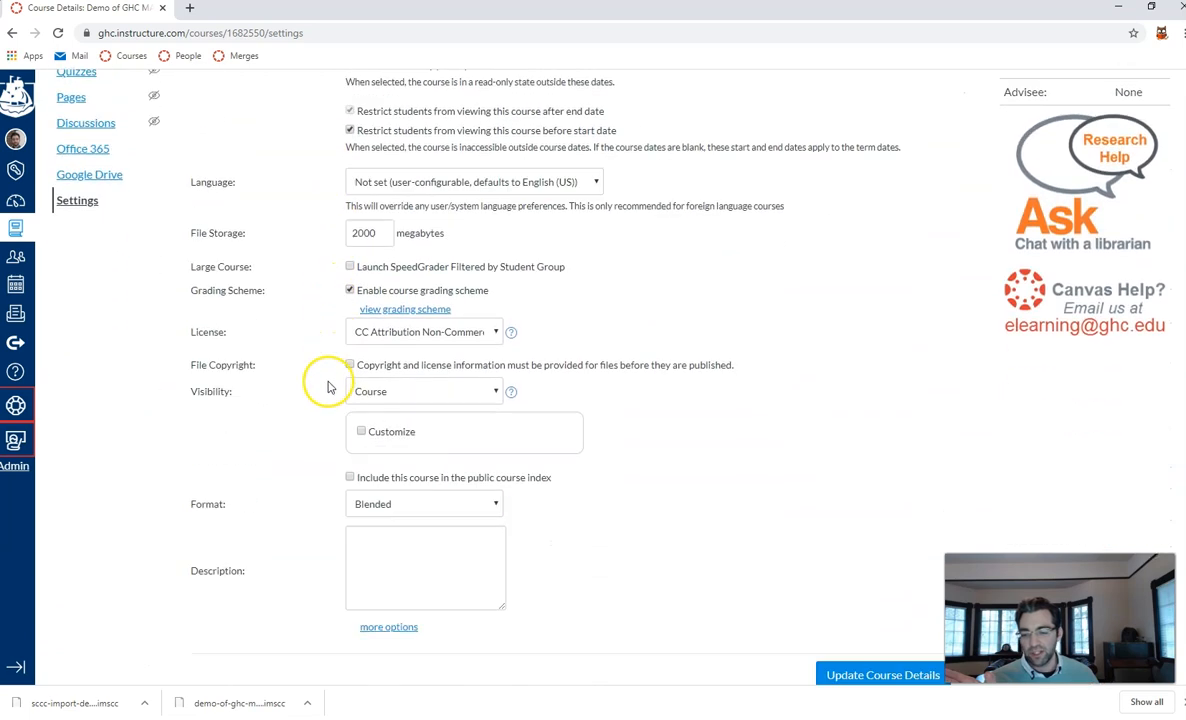
scroll(down, 3)
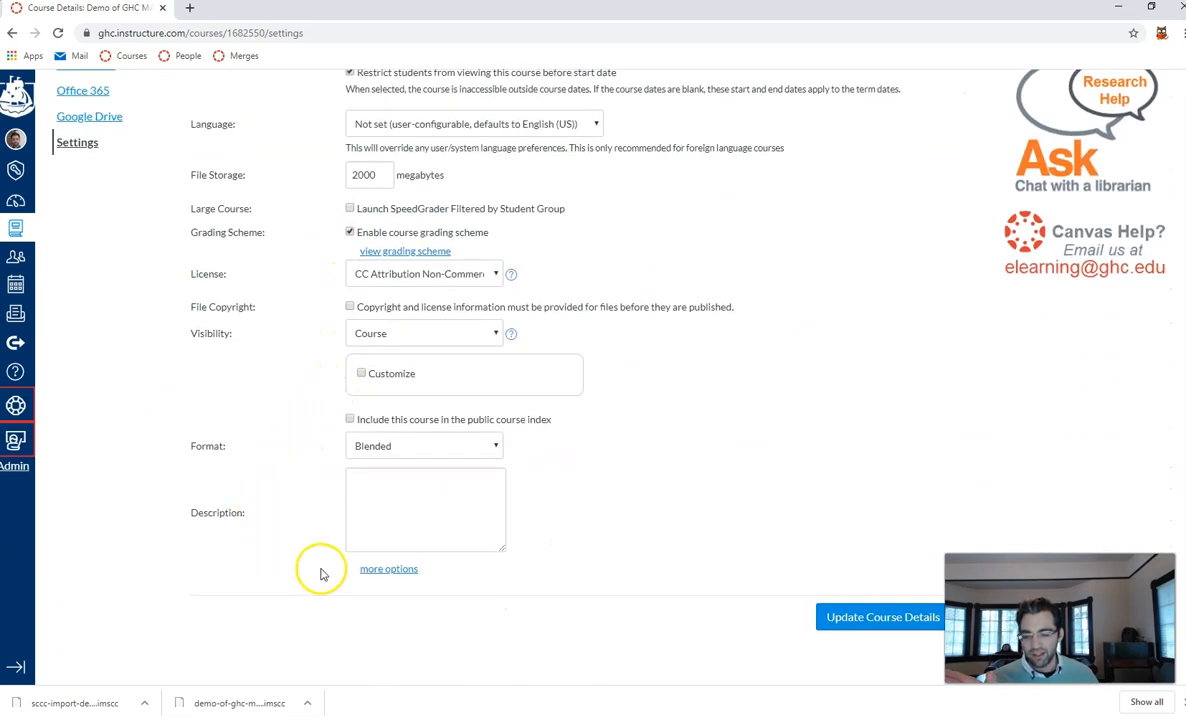
click(388, 568)
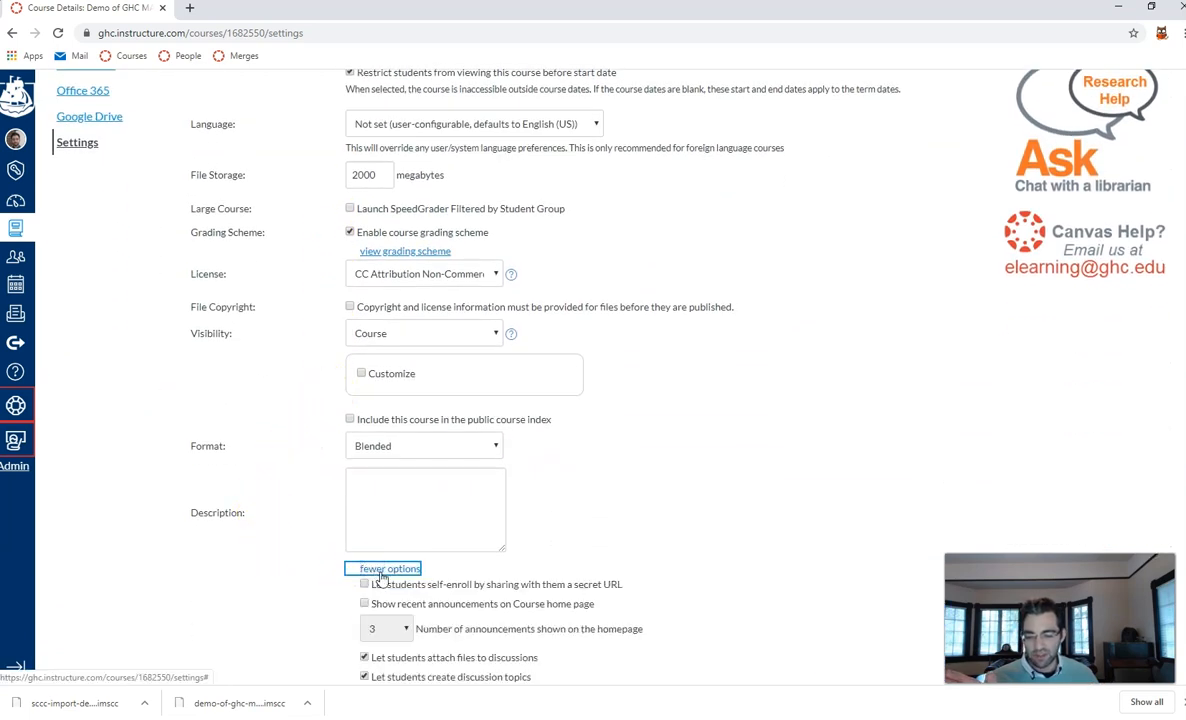
scroll(down, 3)
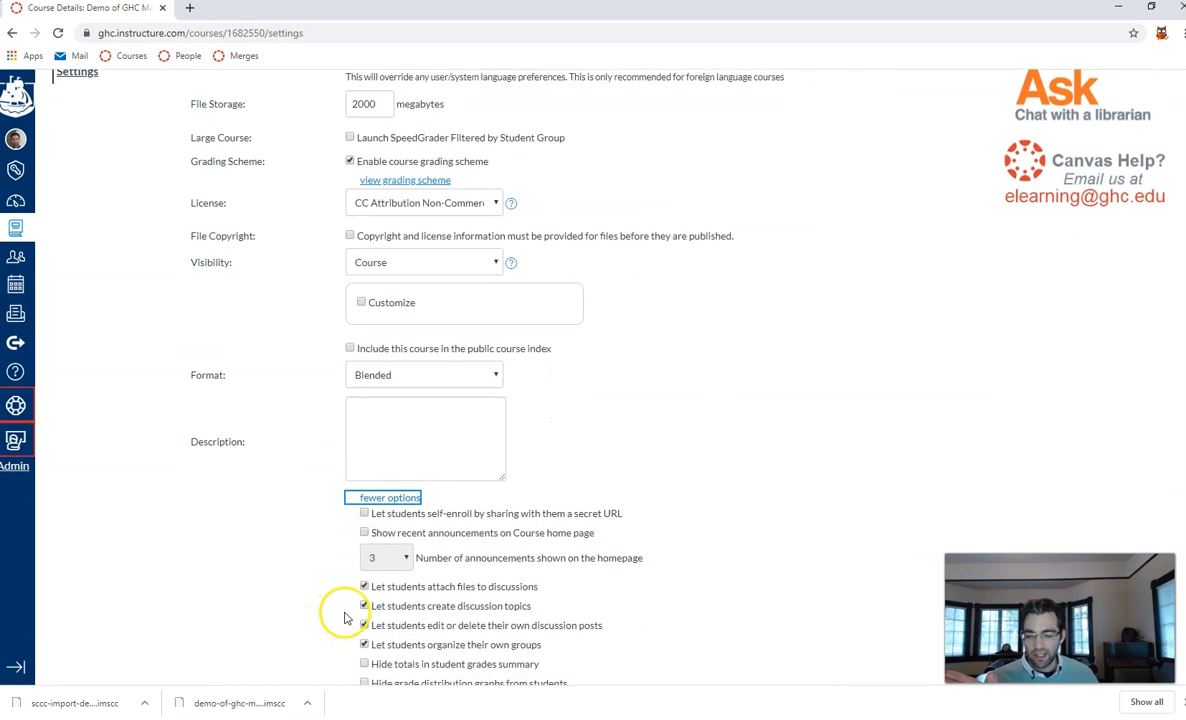
mouse_move(585, 543)
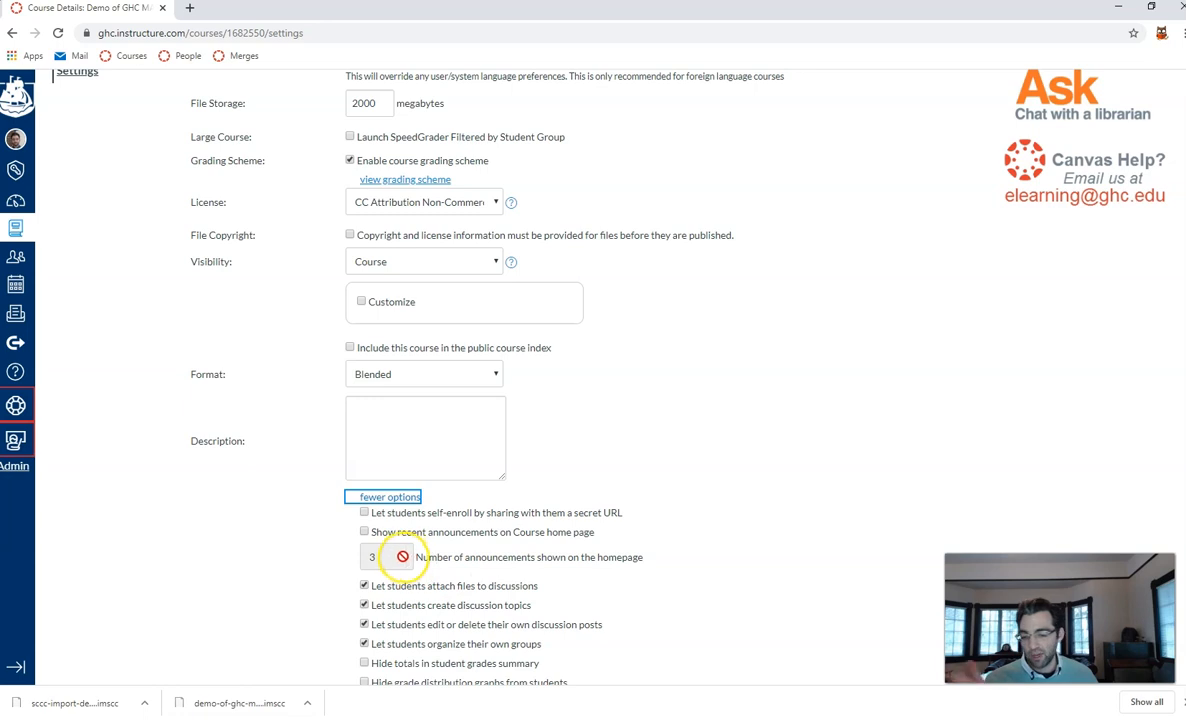
- Enable 'Show recent announcements on Course home page' and update course details
click(365, 531)
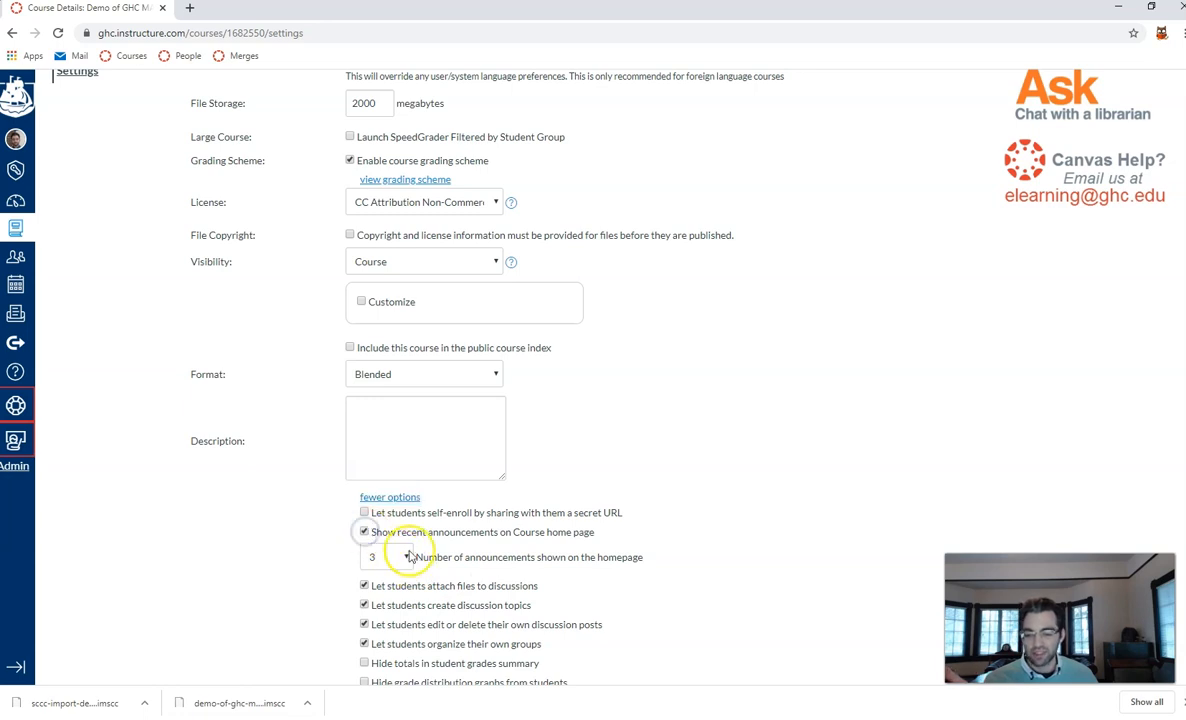
scroll(down, 3)
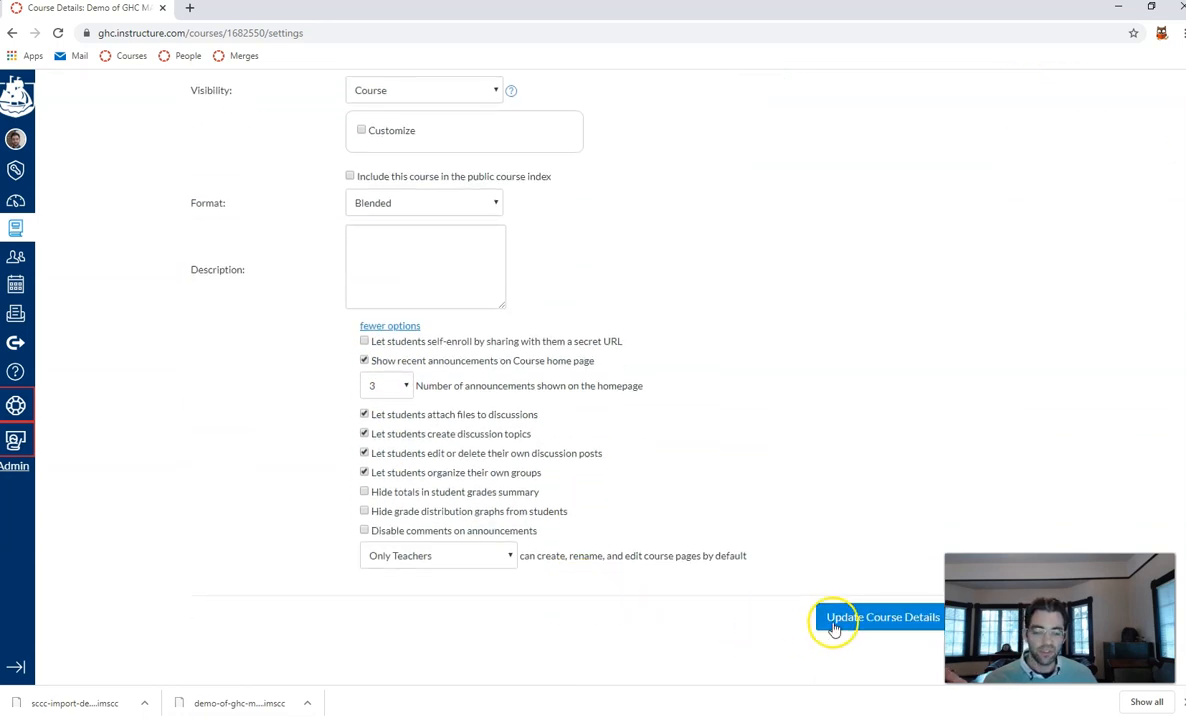
click(882, 617)
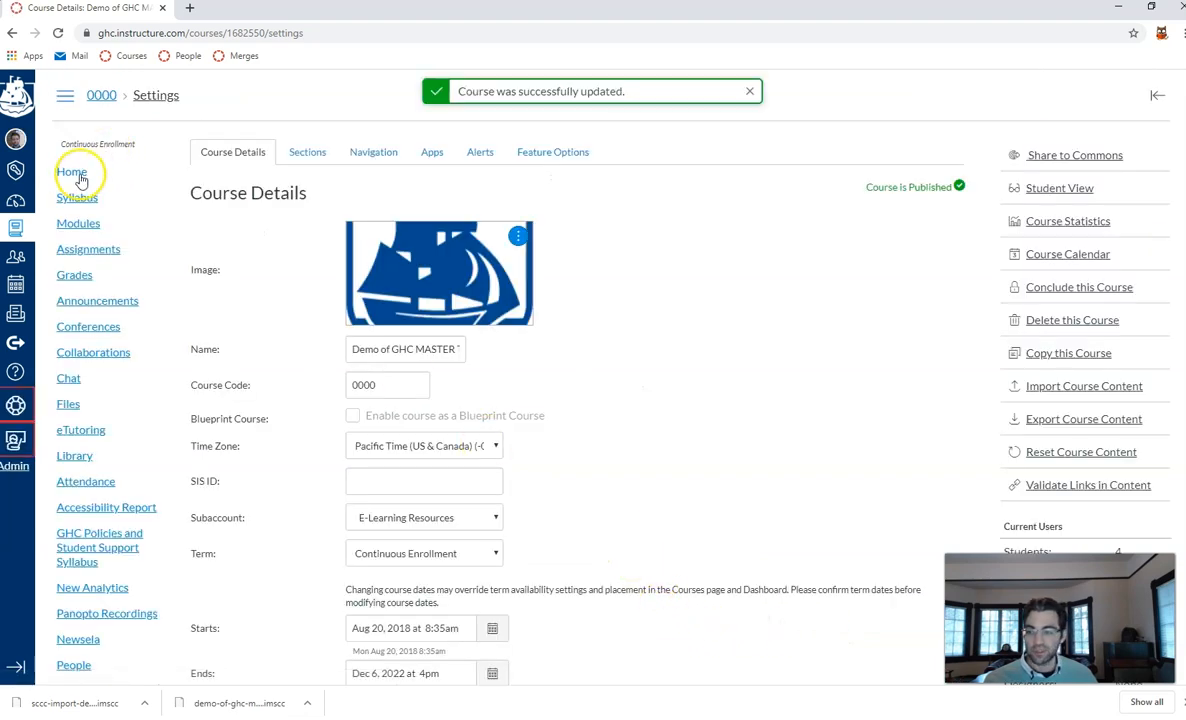
- Return to the course Home page to see Recent Announcements above the modules
click(72, 172)
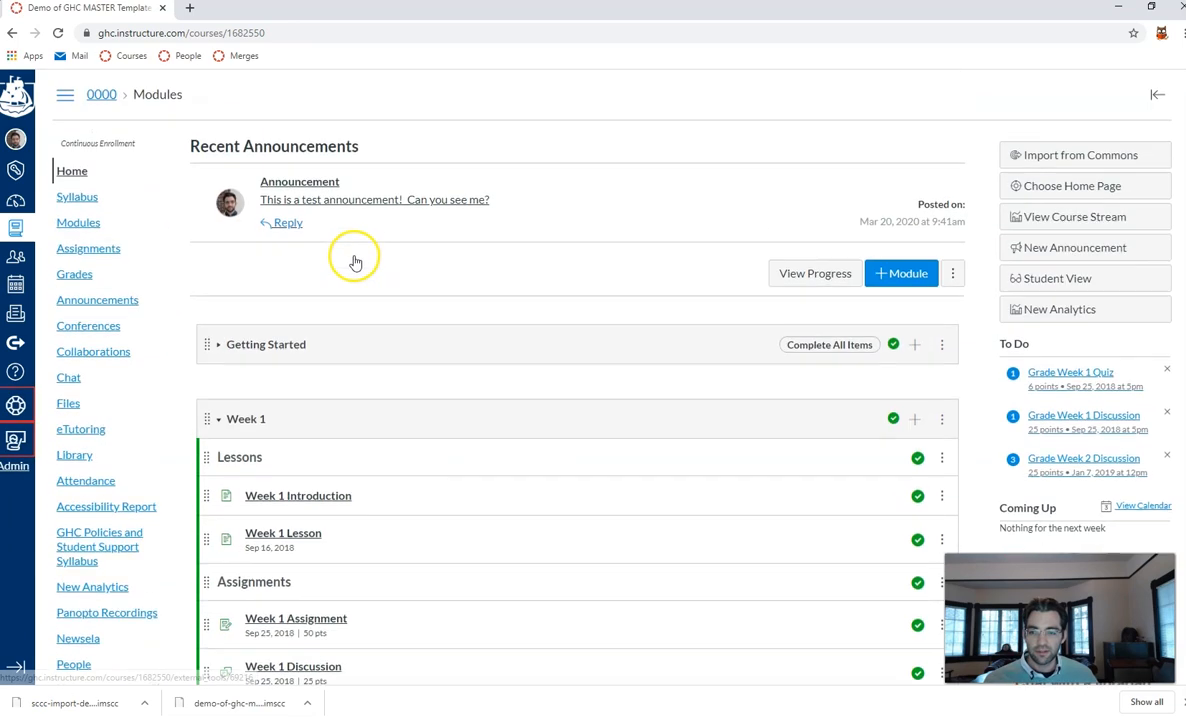
mouse_move(260, 190)
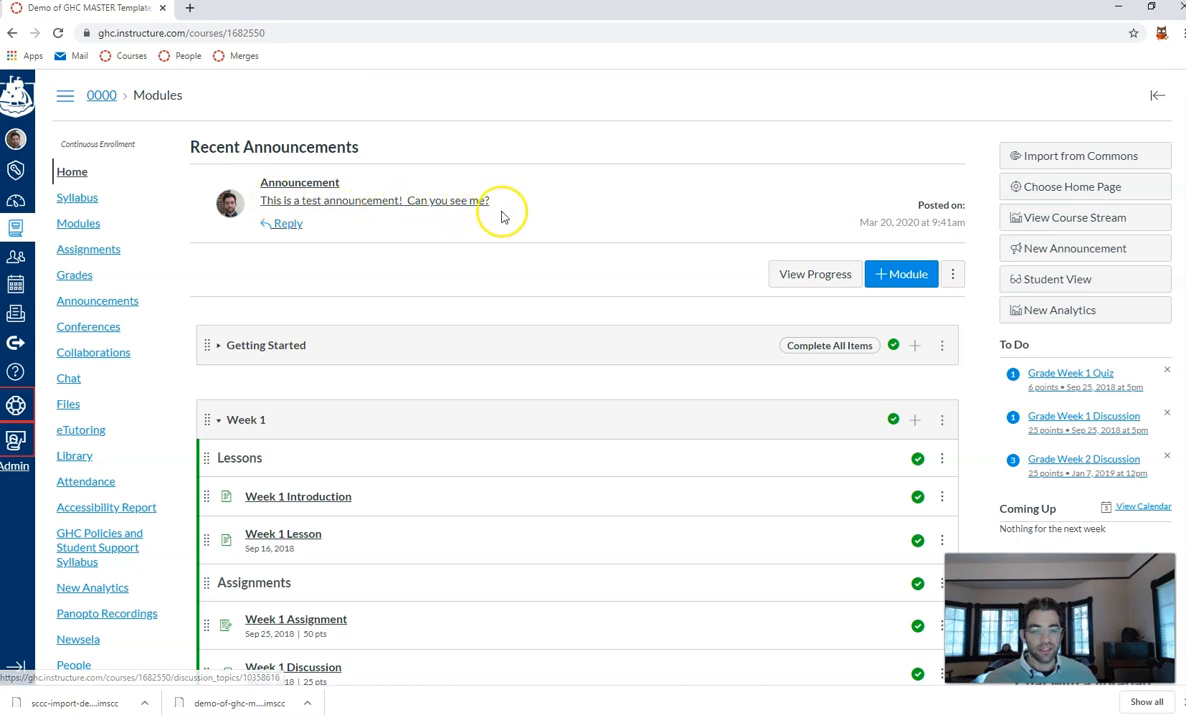
mouse_move(530, 215)
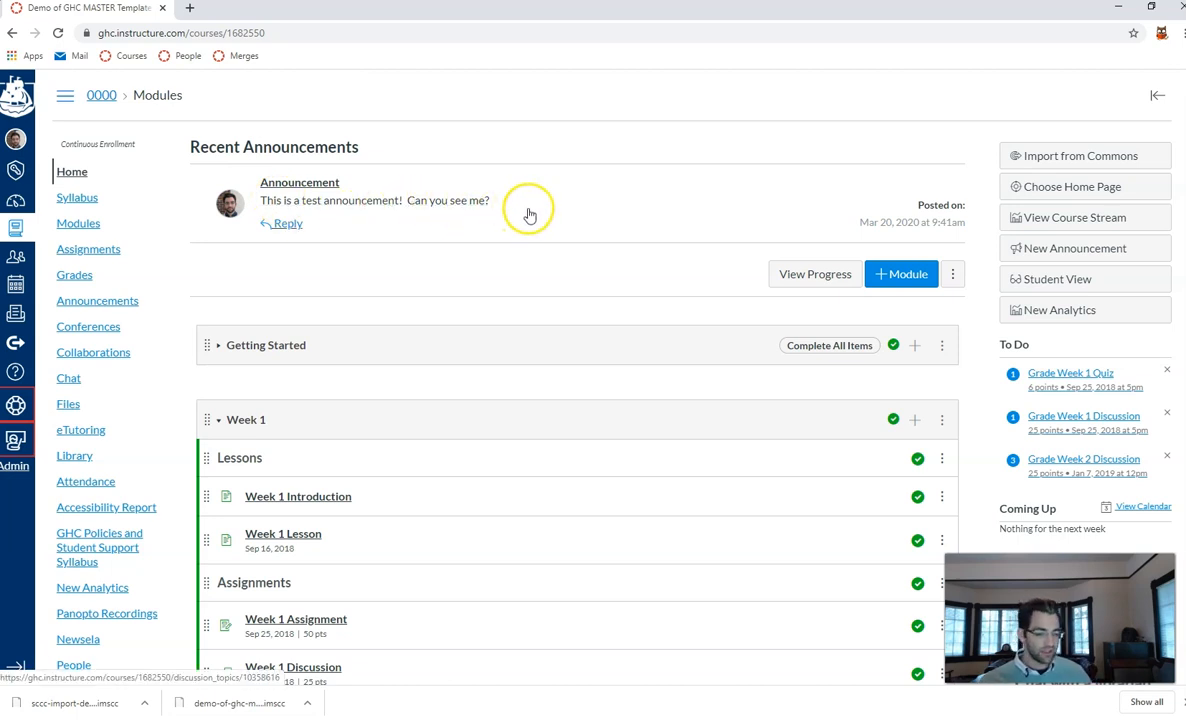